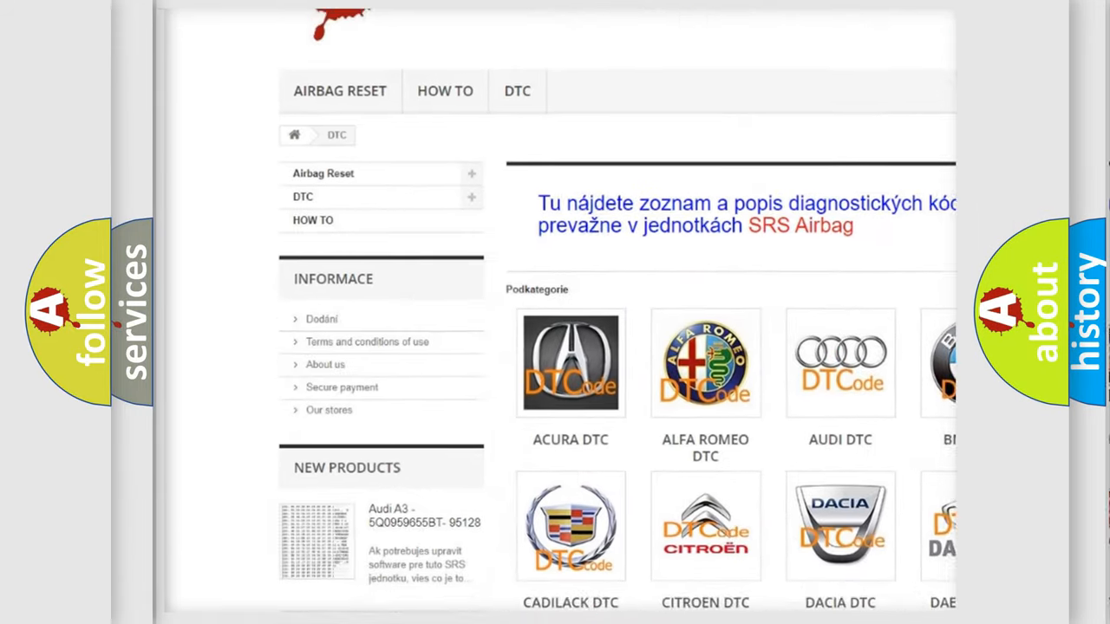
{"action": "scroll", "scroll_direction": "down", "scroll_amount": 3}
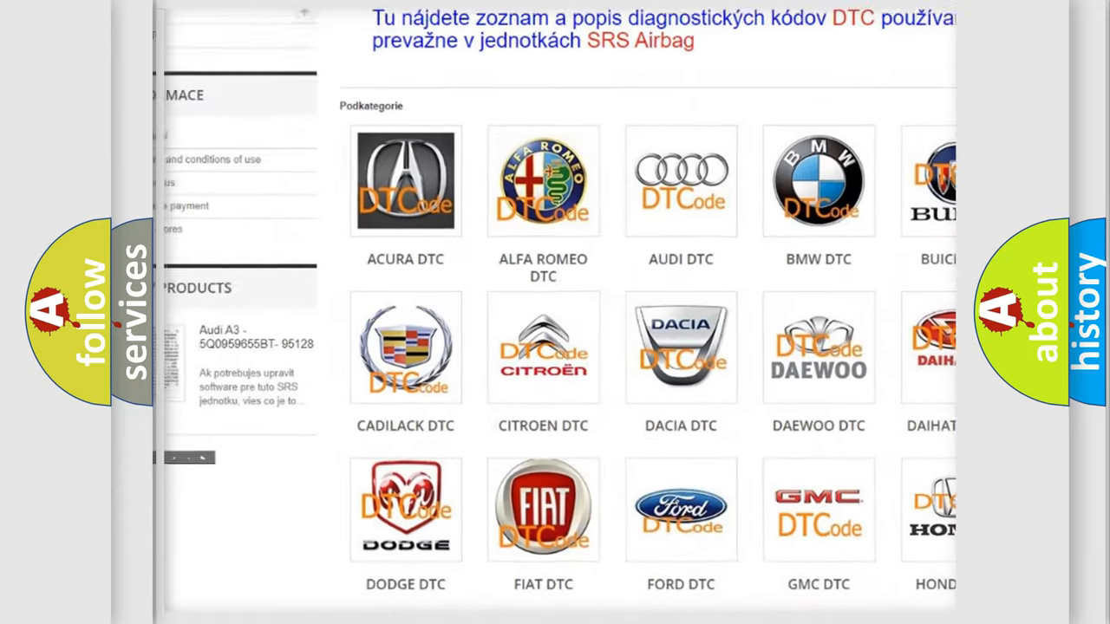